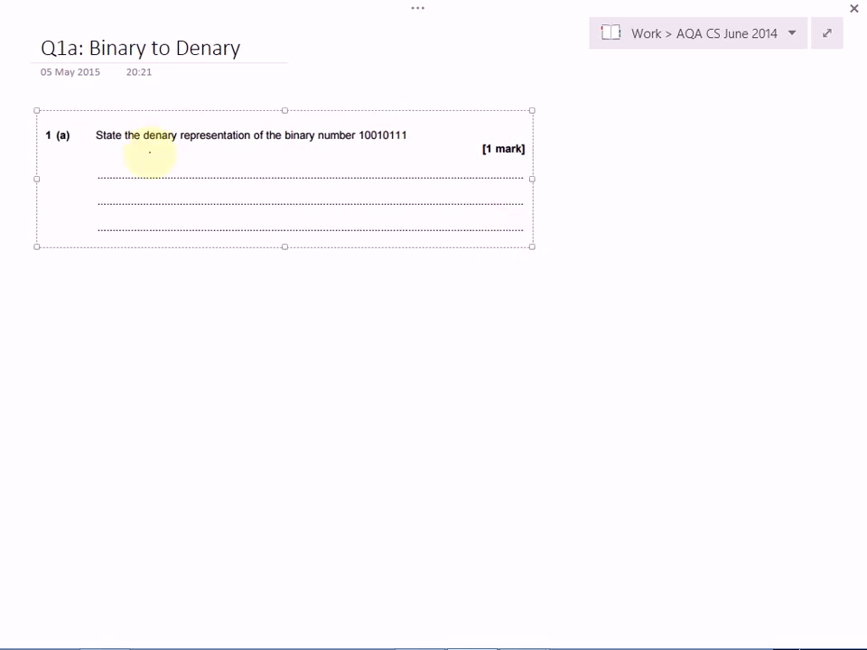
pyautogui.moveTo(343, 129)
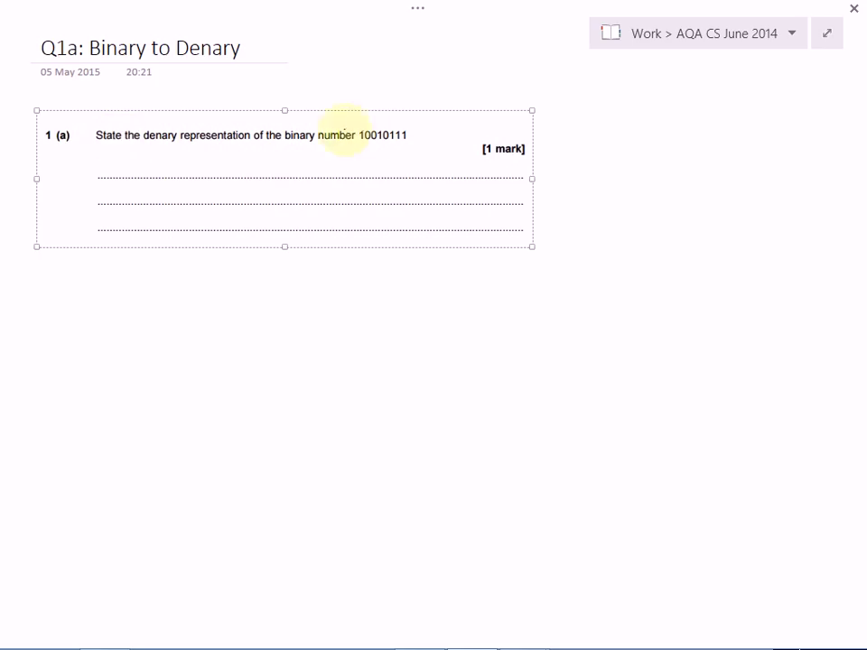
pyautogui.moveTo(161, 268)
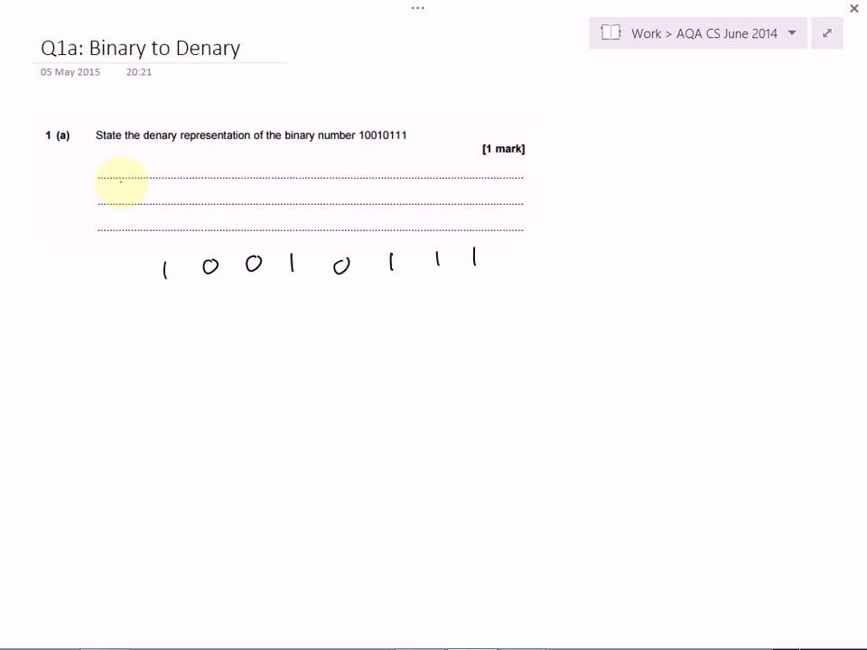
pyautogui.moveTo(456, 196)
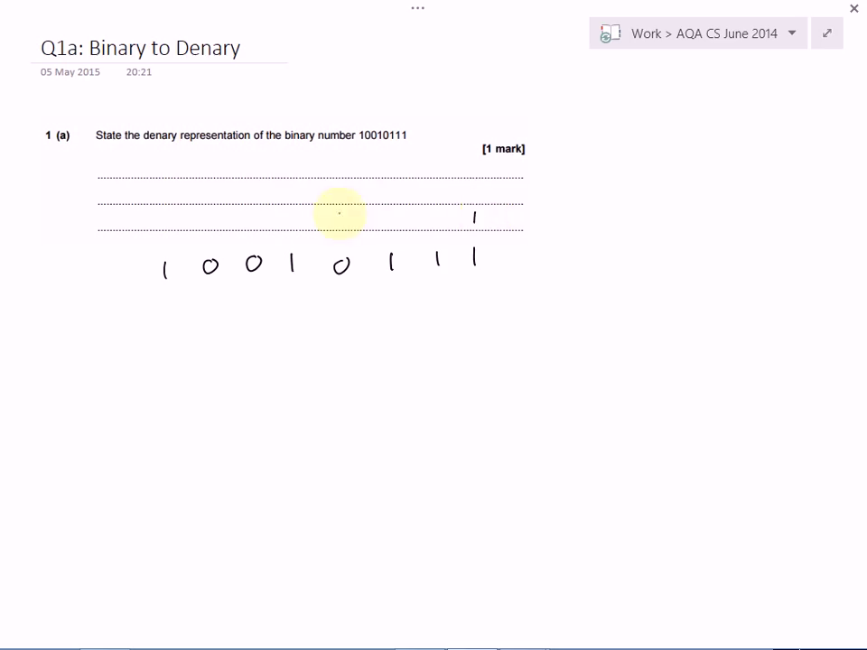
pyautogui.moveTo(438, 217)
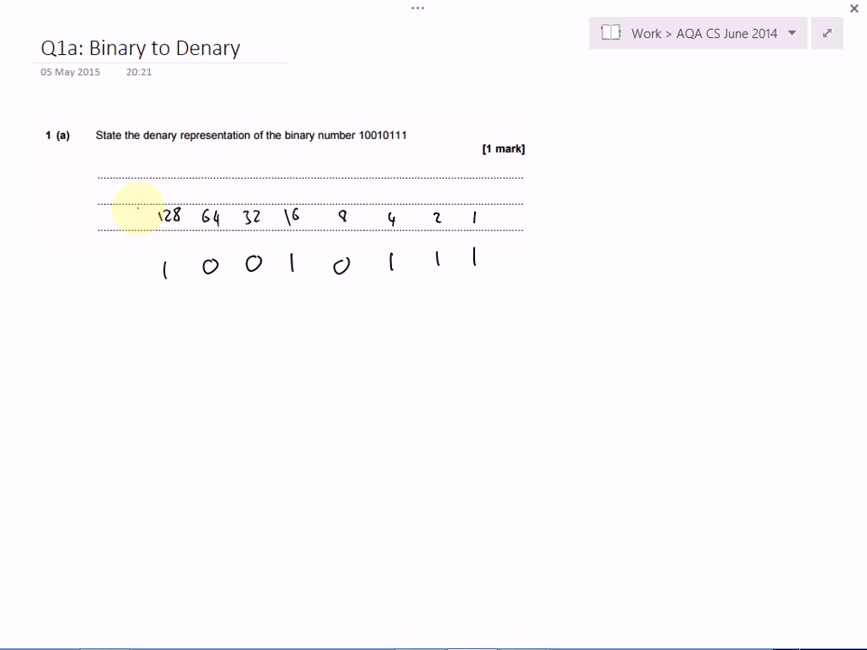
pyautogui.moveTo(210, 262)
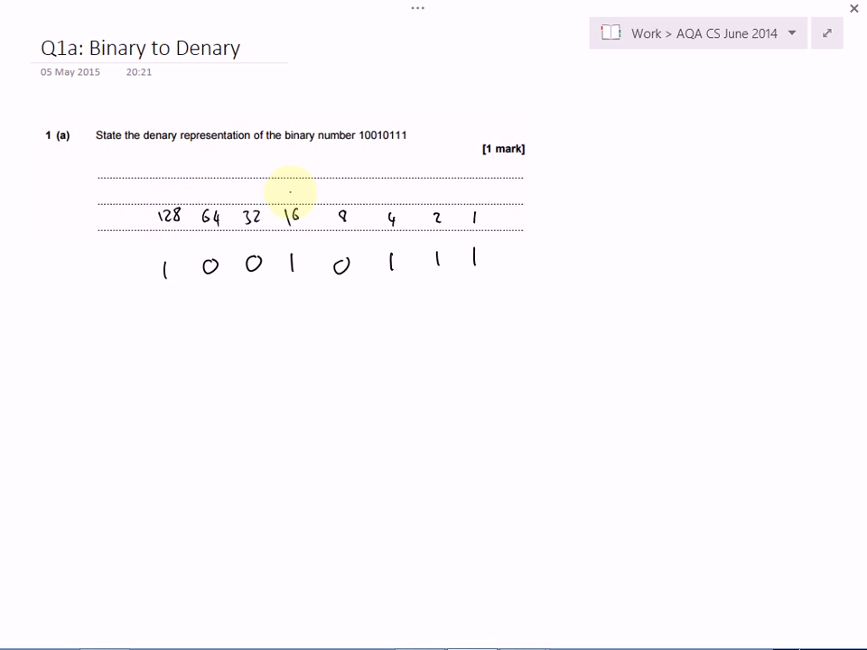
pyautogui.moveTo(475, 190)
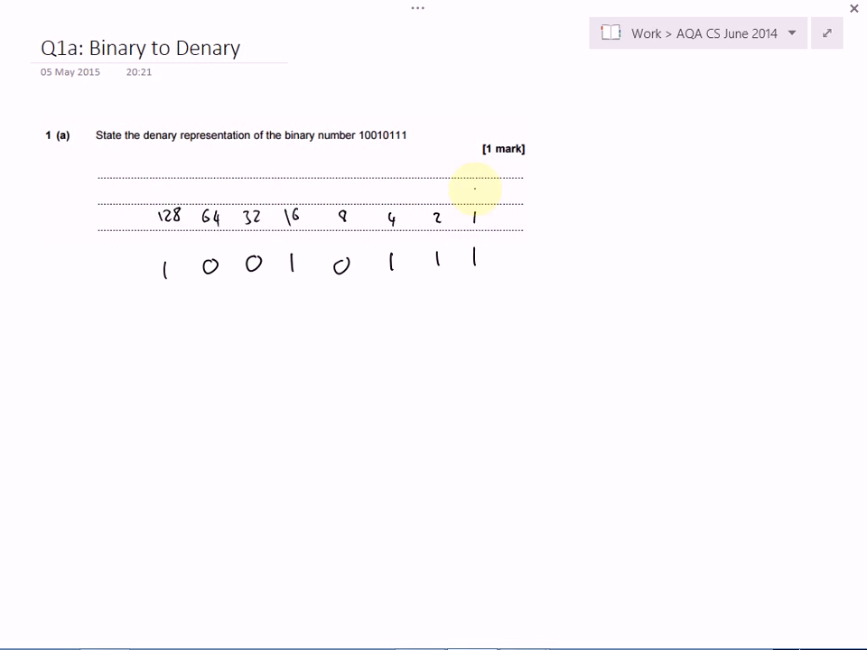
pyautogui.moveTo(167, 234)
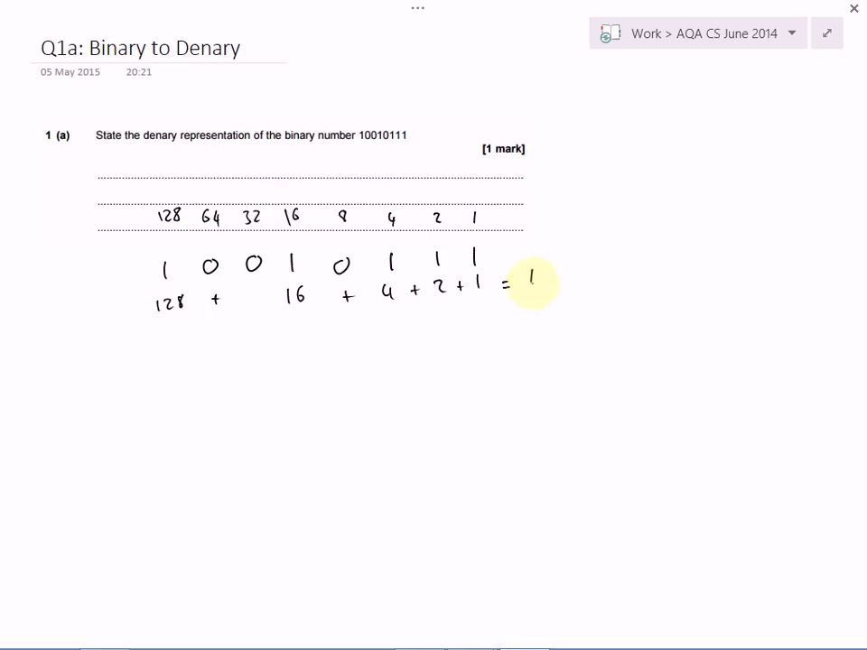
pyautogui.write('151')
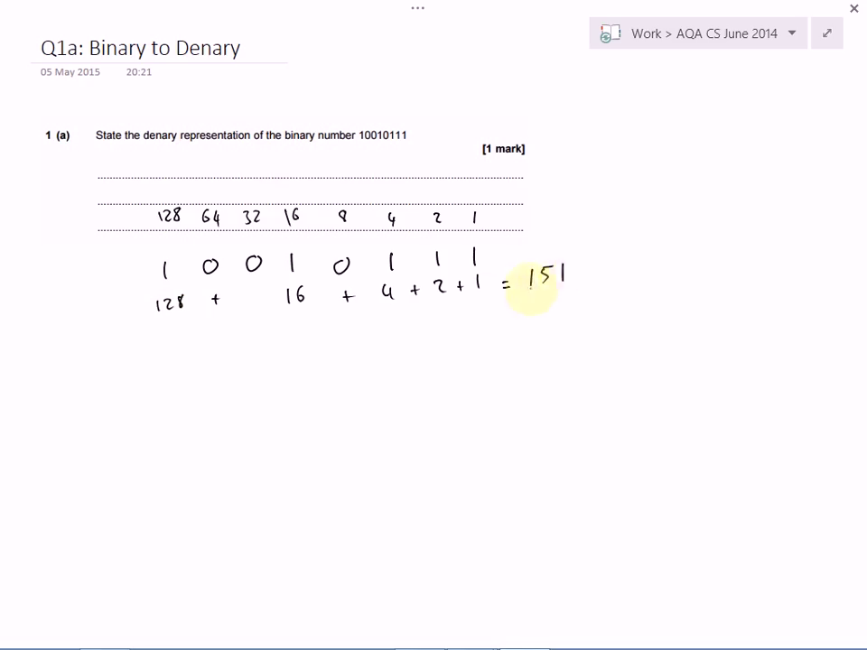